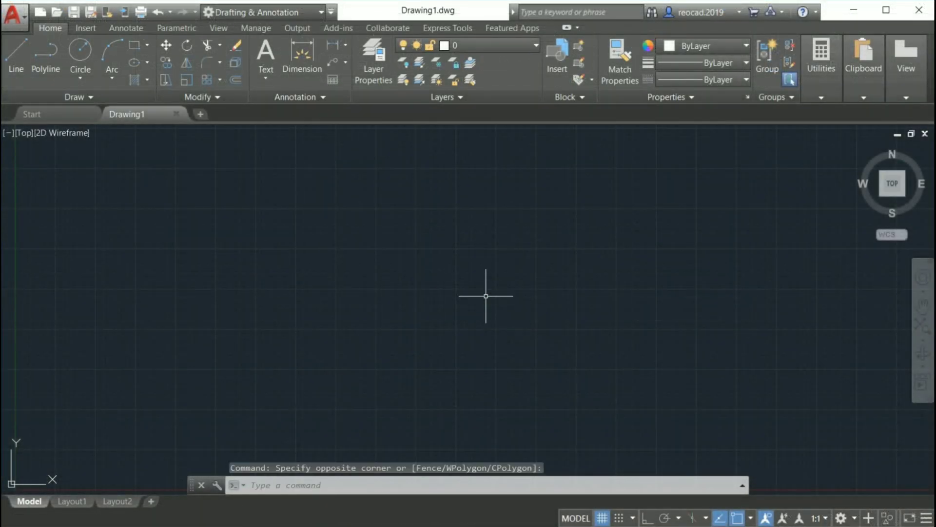
{"action": "mouse_move", "coordinate": [436, 295]}
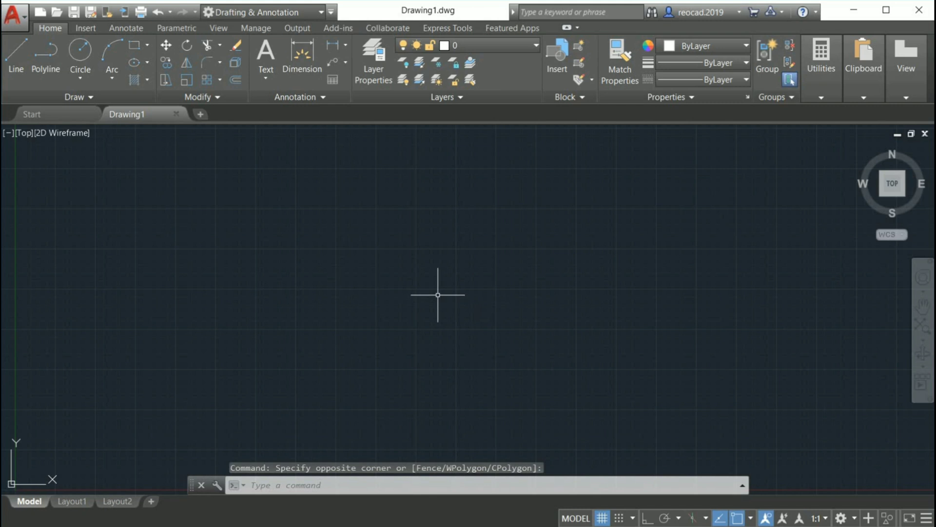
{"action": "mouse_move", "coordinate": [504, 326]}
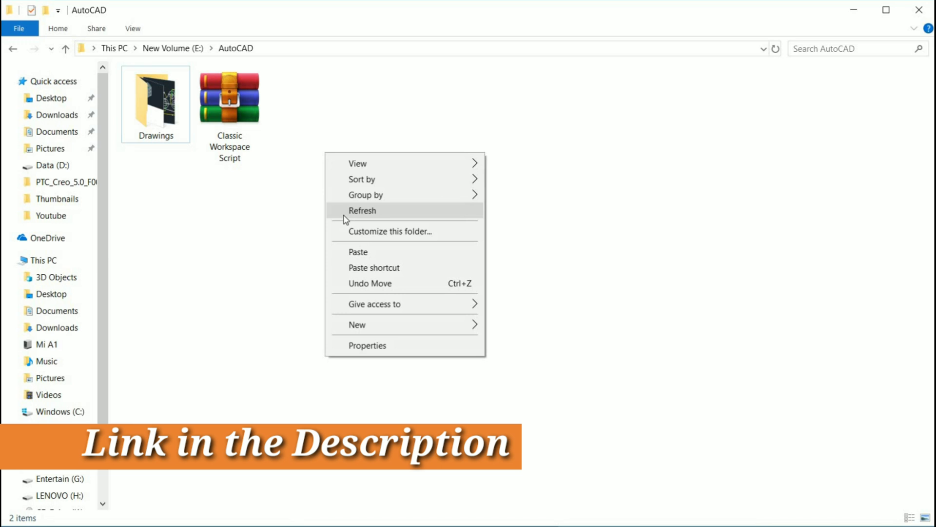
Extract the Classic Workspace Script archive into its own folder
{"action": "left_click", "coordinate": [231, 100]}
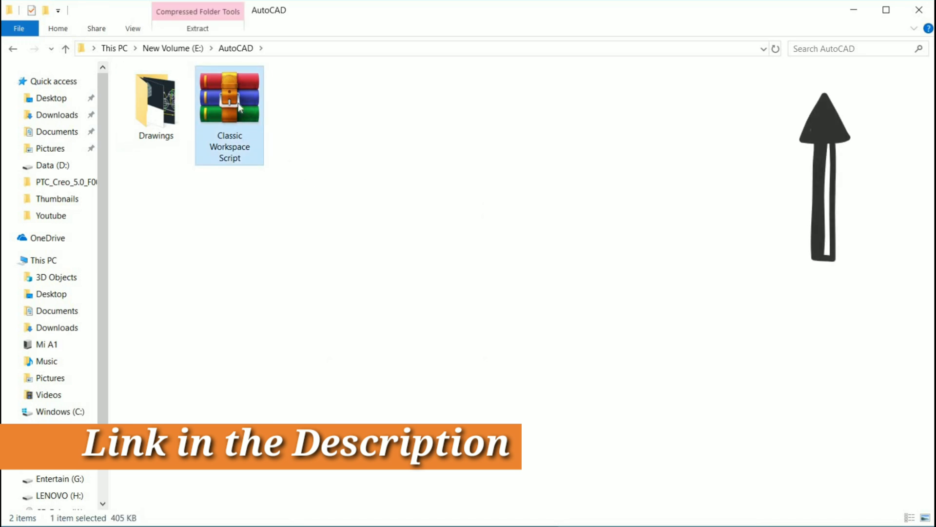
{"action": "right_click", "coordinate": [229, 103]}
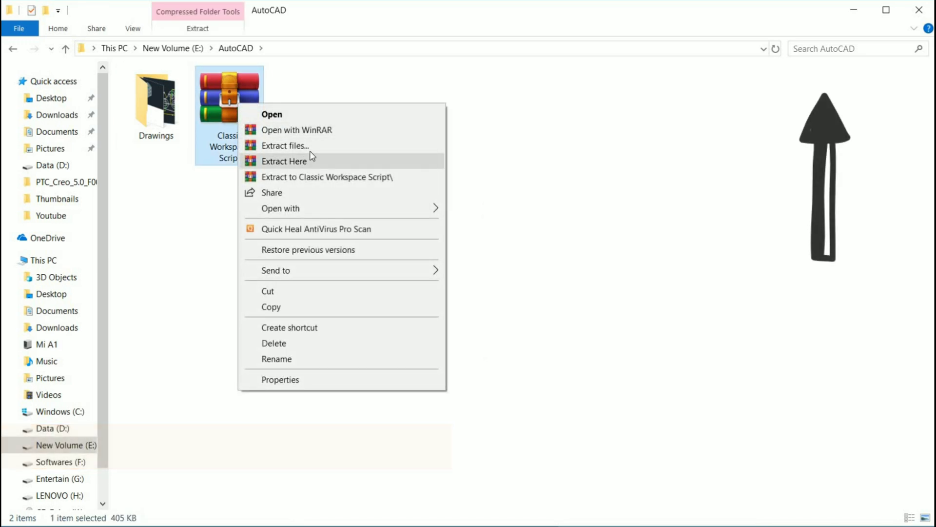
{"action": "left_click", "coordinate": [286, 145]}
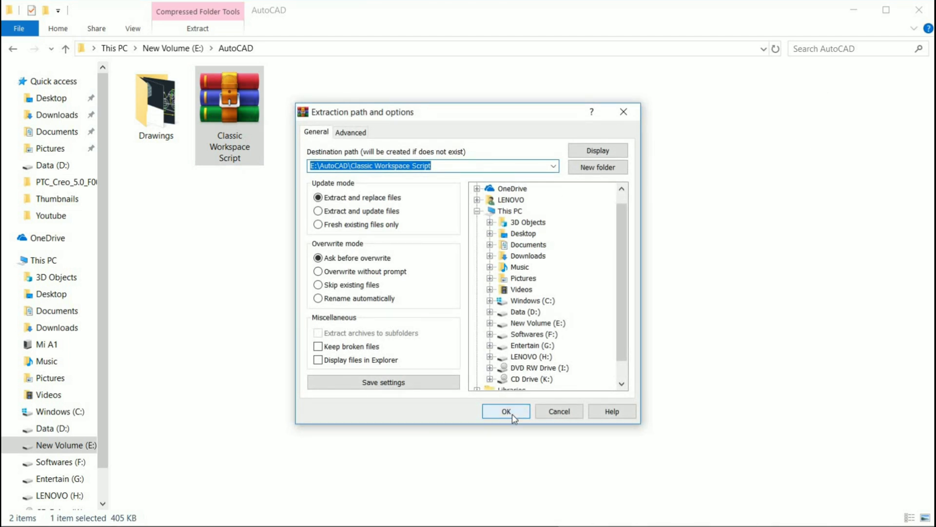
{"action": "left_click", "coordinate": [505, 411]}
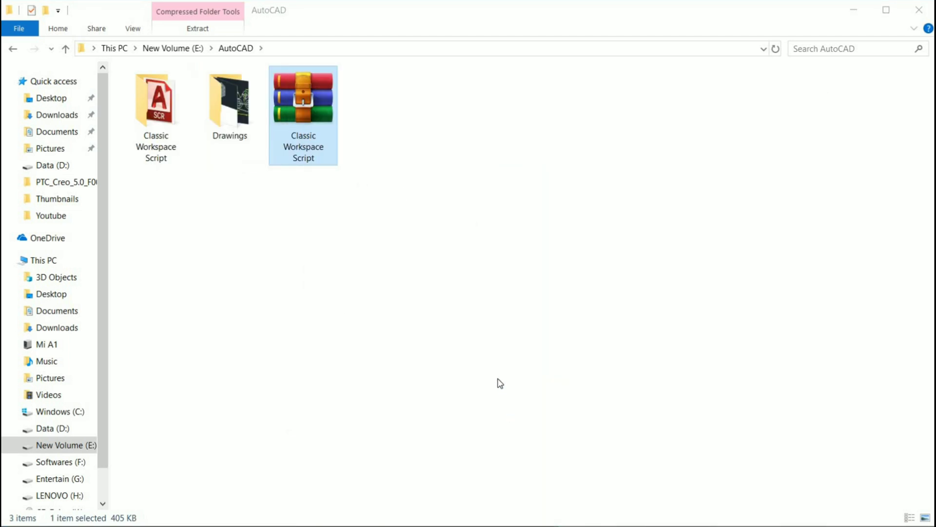
Enter the extracted Classic Workspace Script folder containing the CUIx archives and ClassicWS script
{"action": "left_click", "coordinate": [411, 303]}
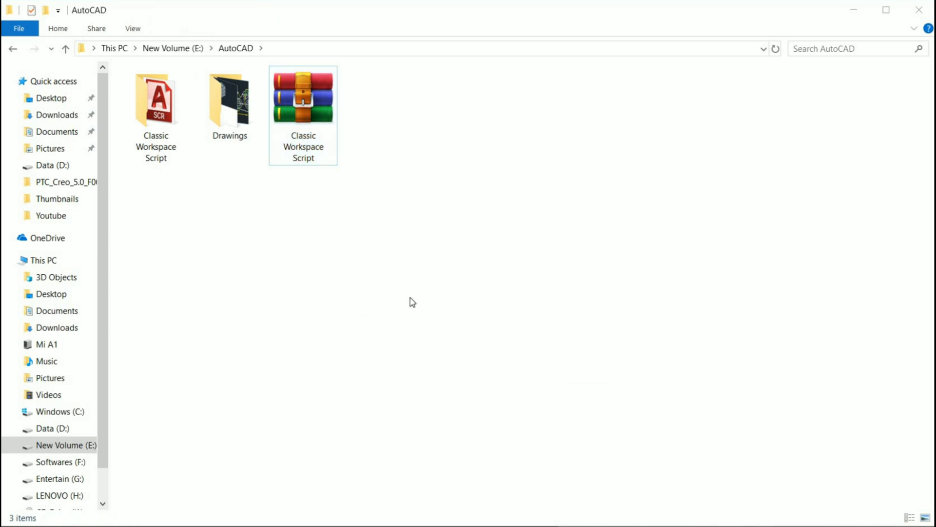
{"action": "left_click", "coordinate": [155, 101]}
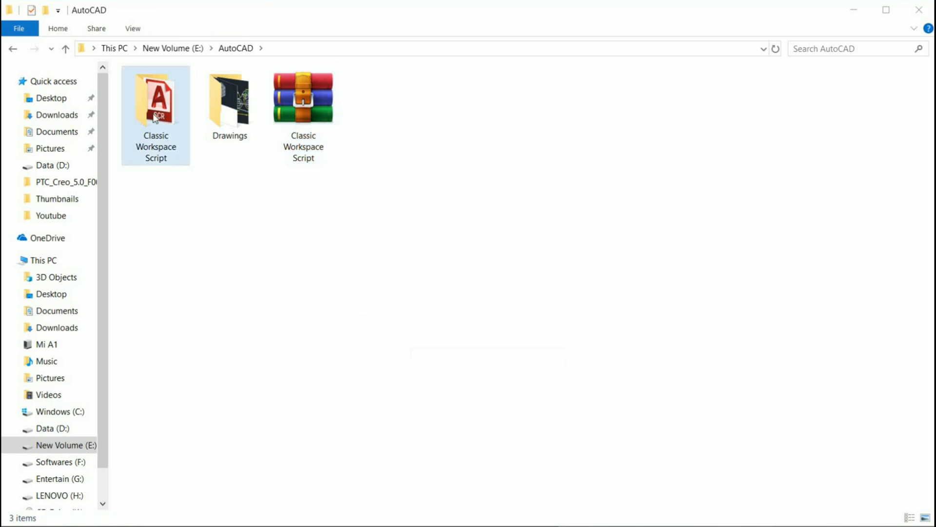
{"action": "double_click", "coordinate": [156, 100]}
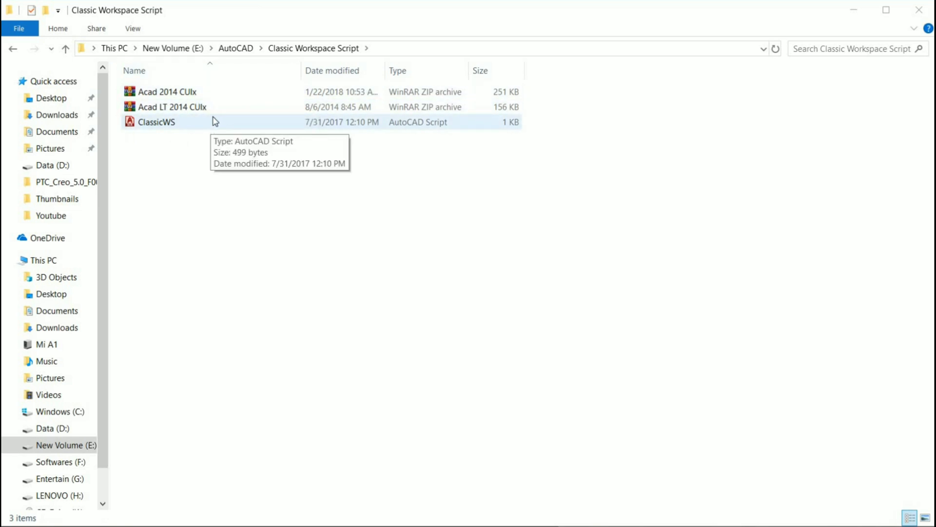
Extract the Acad 2014 CUIx archive into a new Acad 2014 CUIx folder
{"action": "left_click", "coordinate": [168, 92]}
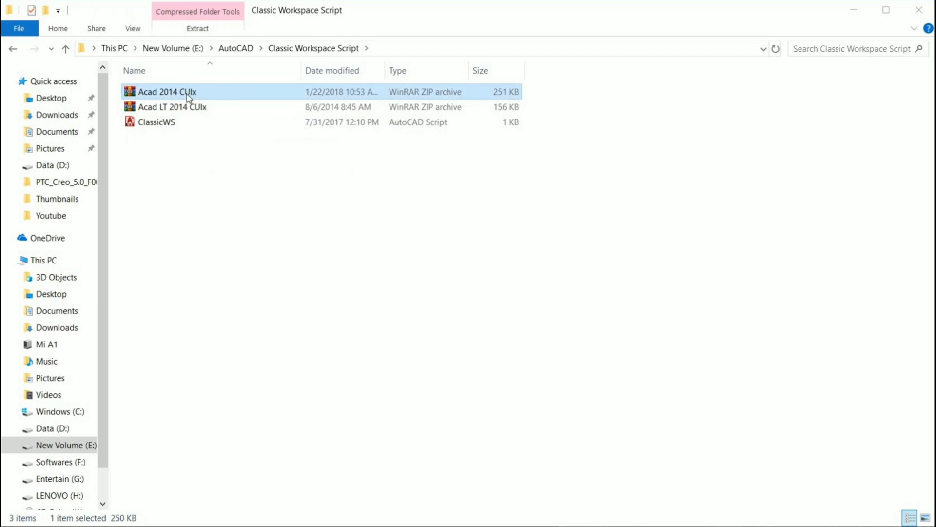
{"action": "right_click", "coordinate": [179, 93]}
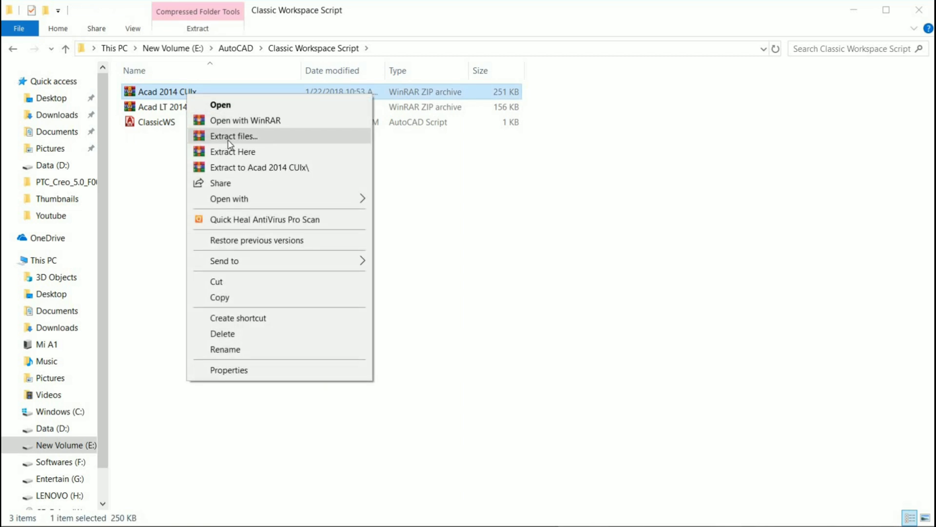
{"action": "left_click", "coordinate": [234, 135]}
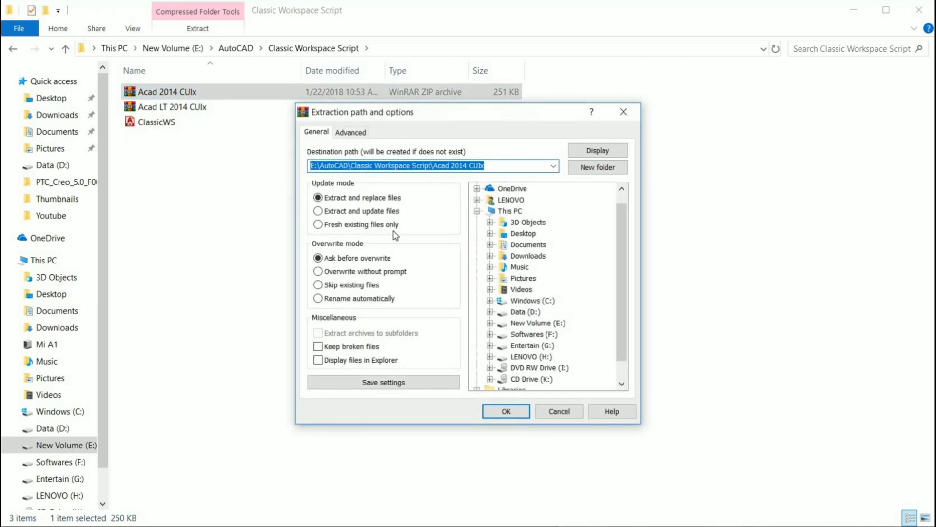
{"action": "mouse_move", "coordinate": [540, 433]}
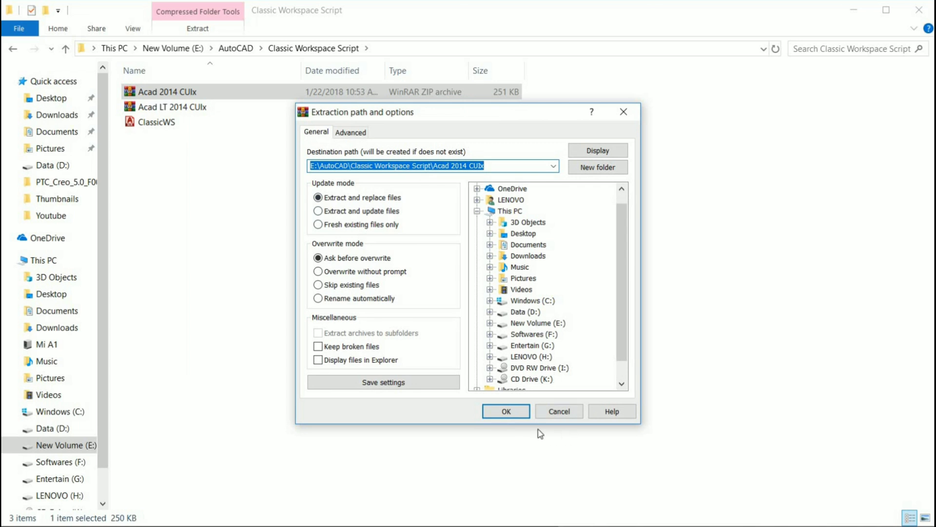
{"action": "left_click", "coordinate": [505, 411]}
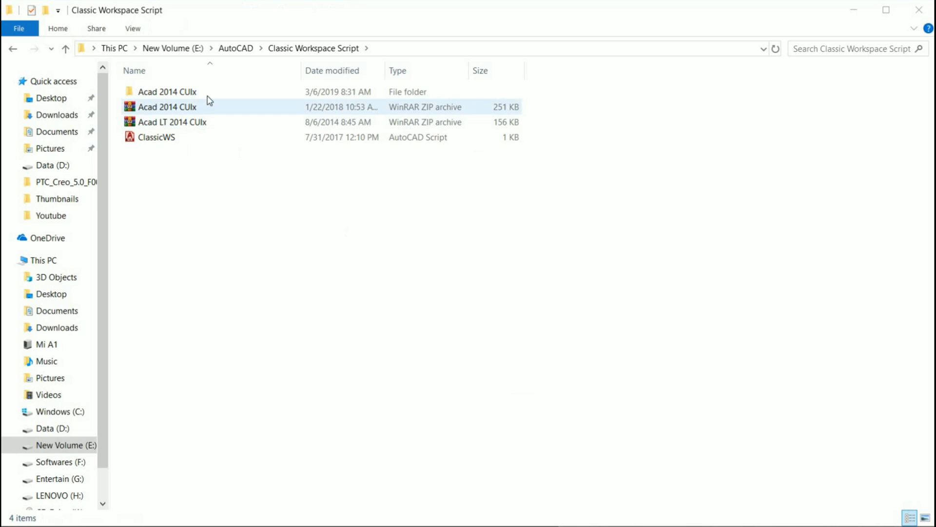
{"action": "double_click", "coordinate": [167, 92]}
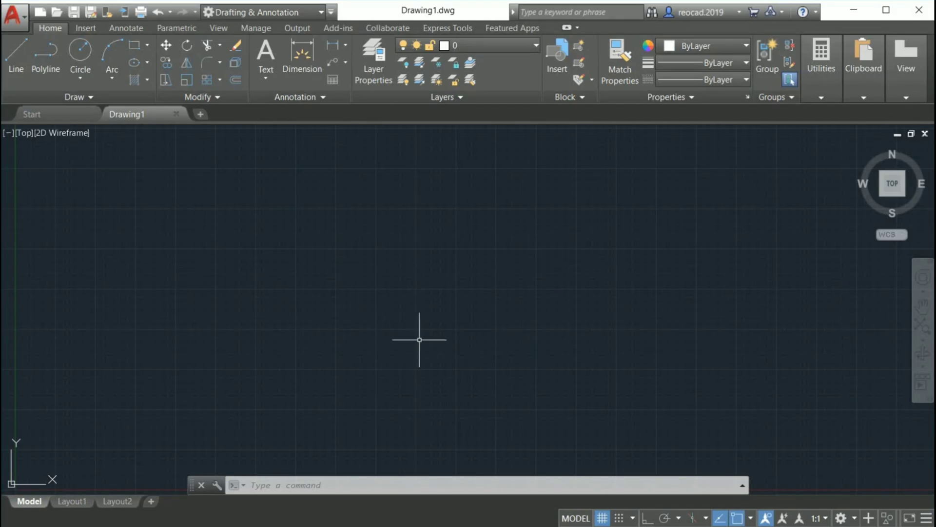
Launch the Customize User Interface editor via the CUI command and the Manage tab
{"action": "left_click", "coordinate": [420, 353]}
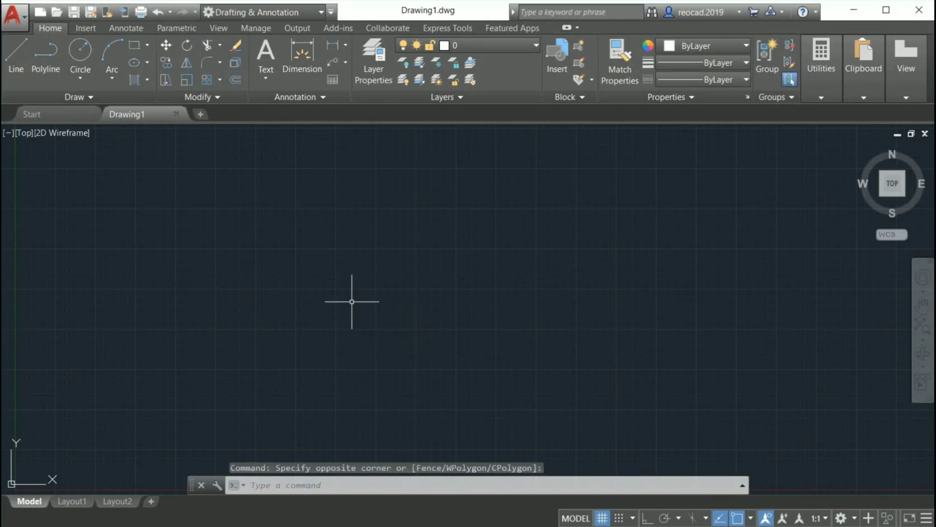
{"action": "type", "text": "c"}
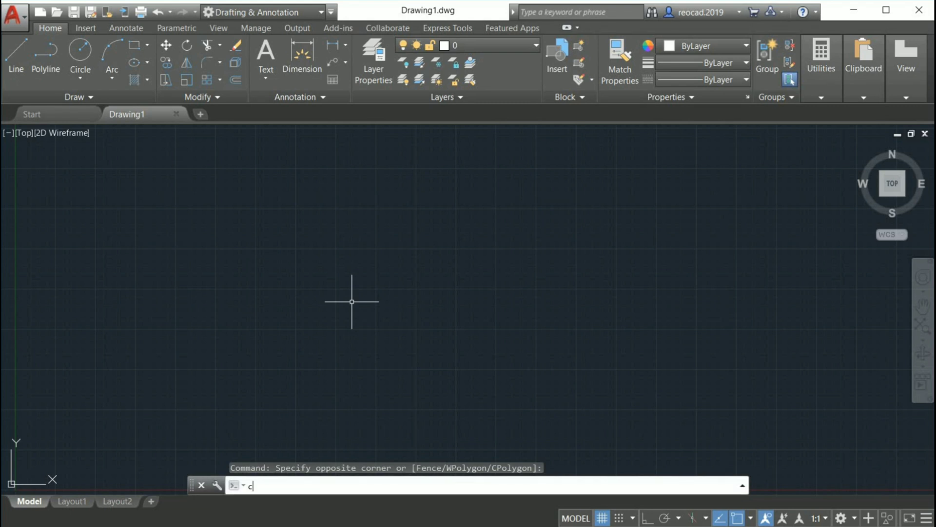
{"action": "type", "text": "UI"}
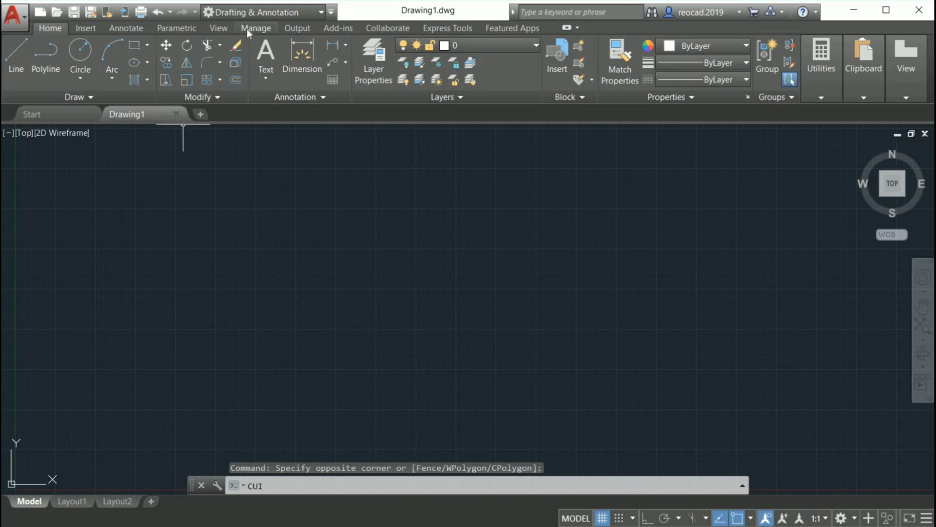
{"action": "left_click", "coordinate": [255, 27]}
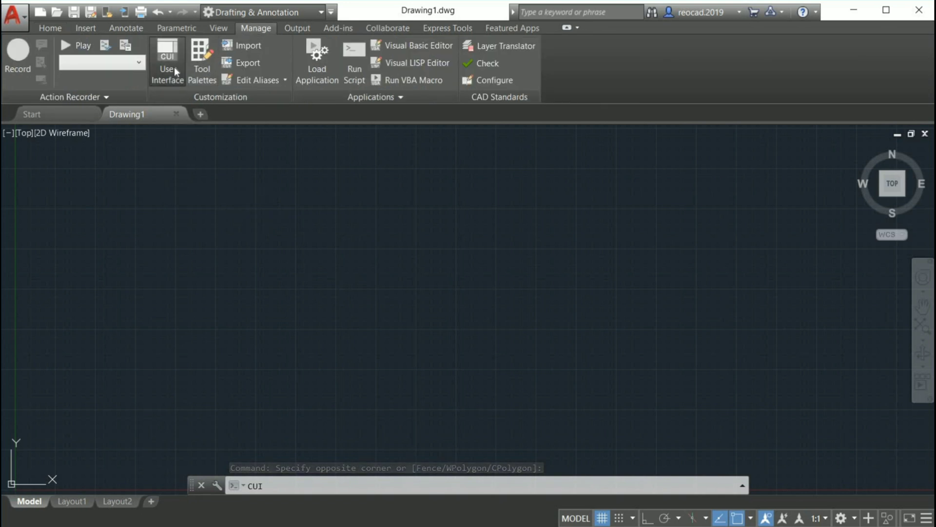
{"action": "left_click", "coordinate": [168, 60]}
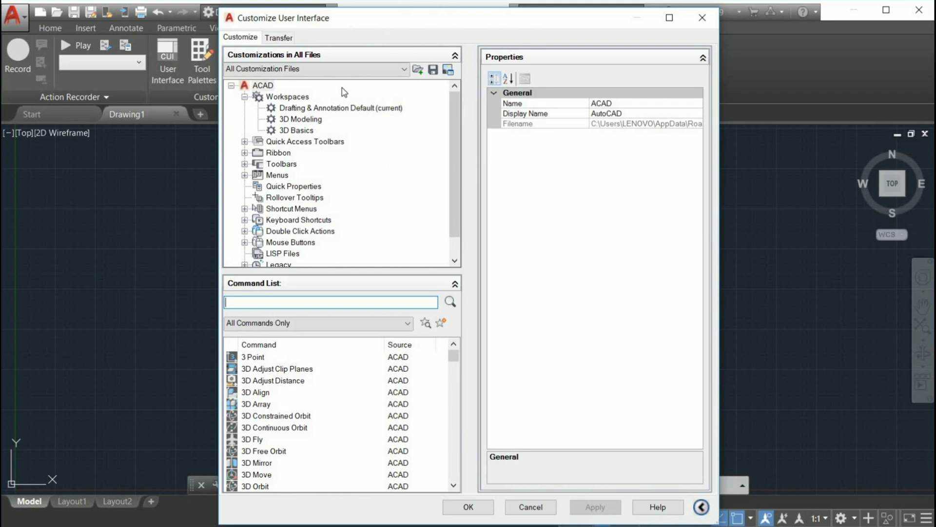
Load E:\AutoCAD\Classic Workspace Script\Acad 2014 CUIx\Acad.cuix into the Transfer pane
{"action": "left_click", "coordinate": [278, 37]}
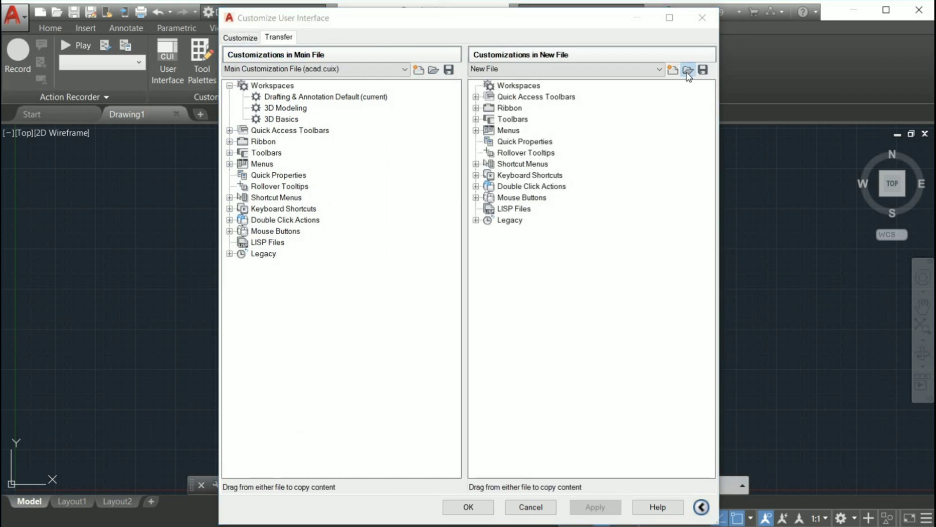
{"action": "left_click", "coordinate": [686, 70]}
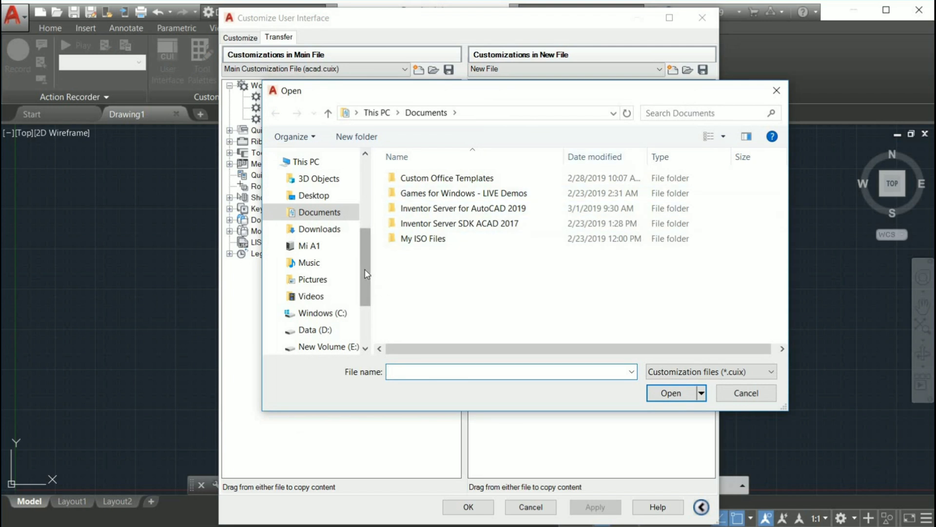
{"action": "scroll", "scroll_direction": "down", "scroll_amount": 3}
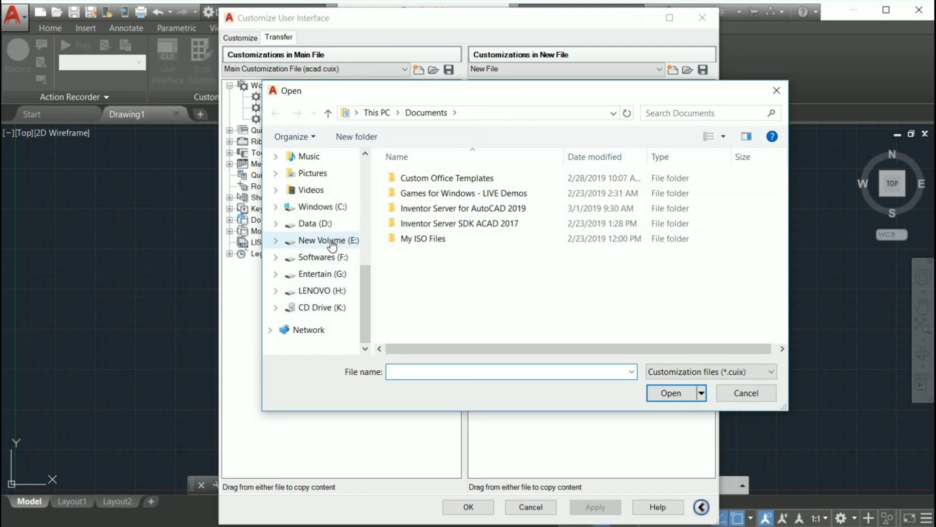
{"action": "left_click", "coordinate": [328, 239]}
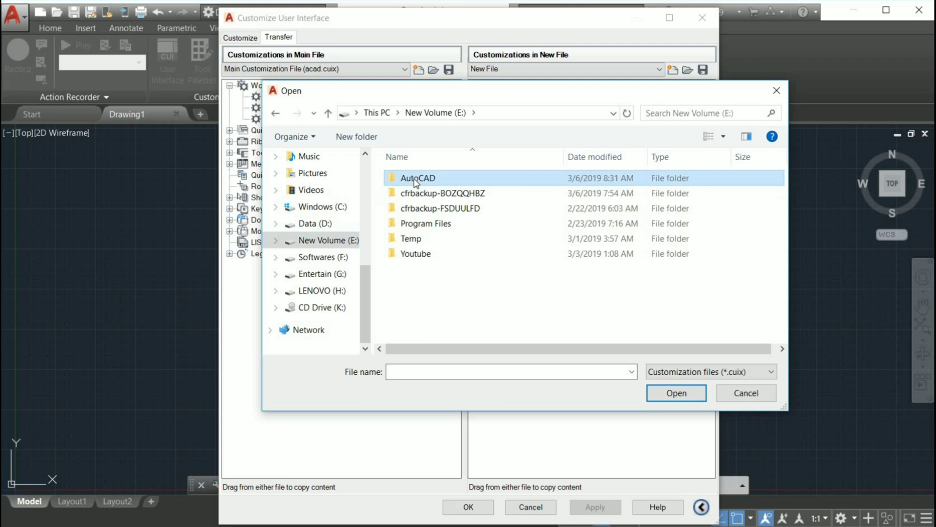
{"action": "double_click", "coordinate": [417, 177]}
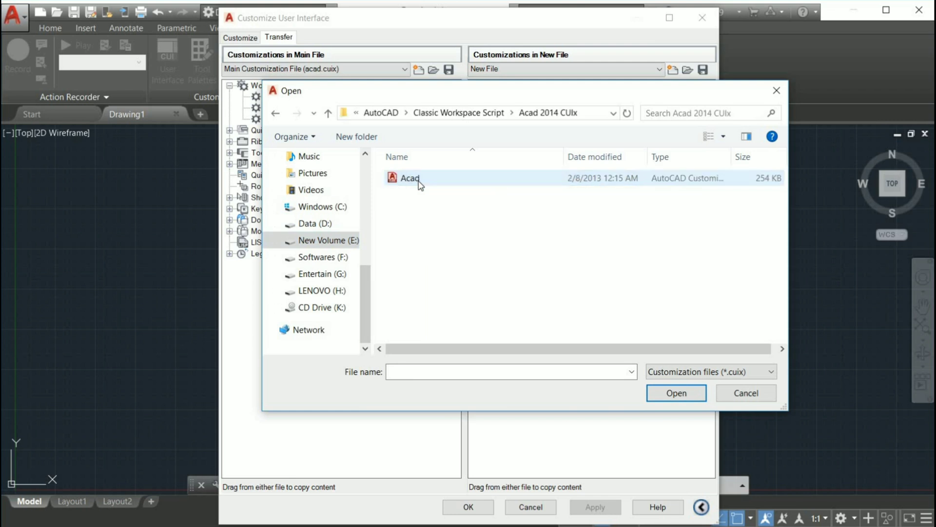
{"action": "left_click", "coordinate": [677, 392]}
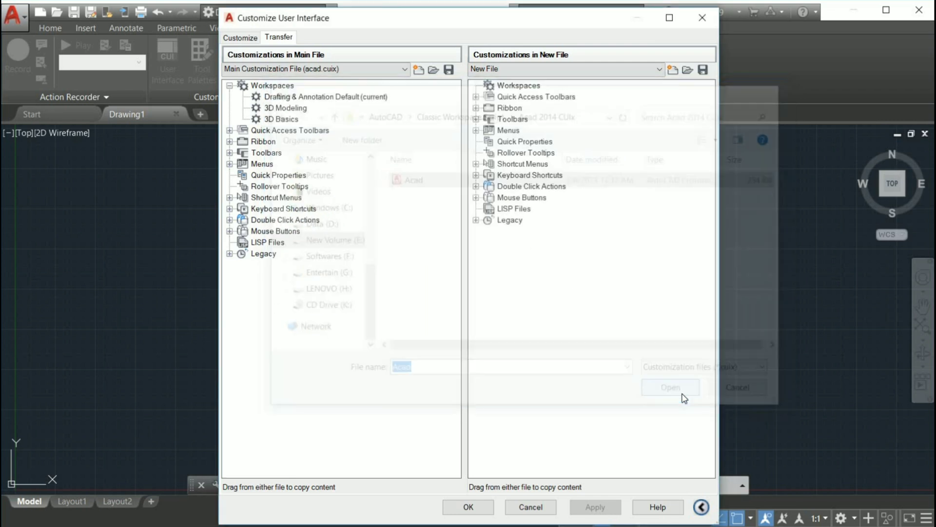
{"action": "left_click", "coordinate": [671, 386]}
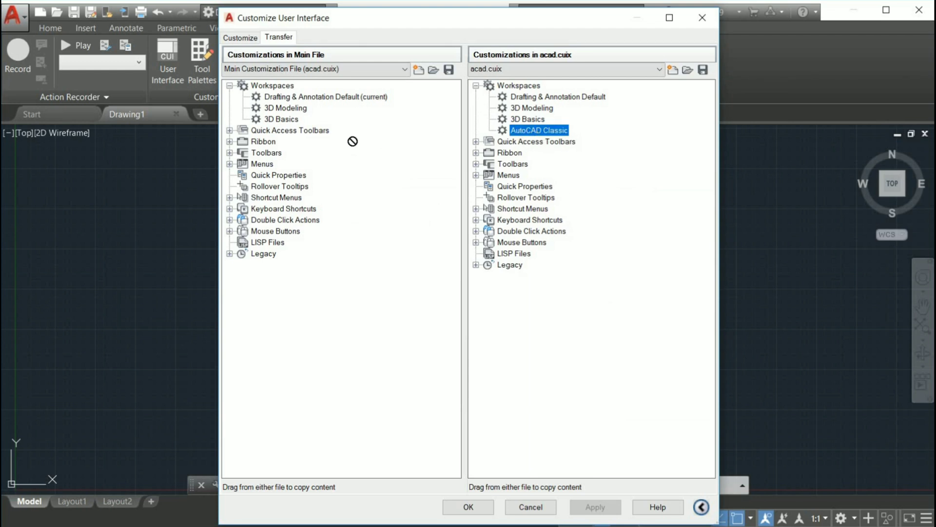
Drag the AutoCAD Classic workspace into the main file's Workspaces and apply it
{"action": "left_click_drag", "start_coordinate": [536, 129], "coordinate": [290, 130]}
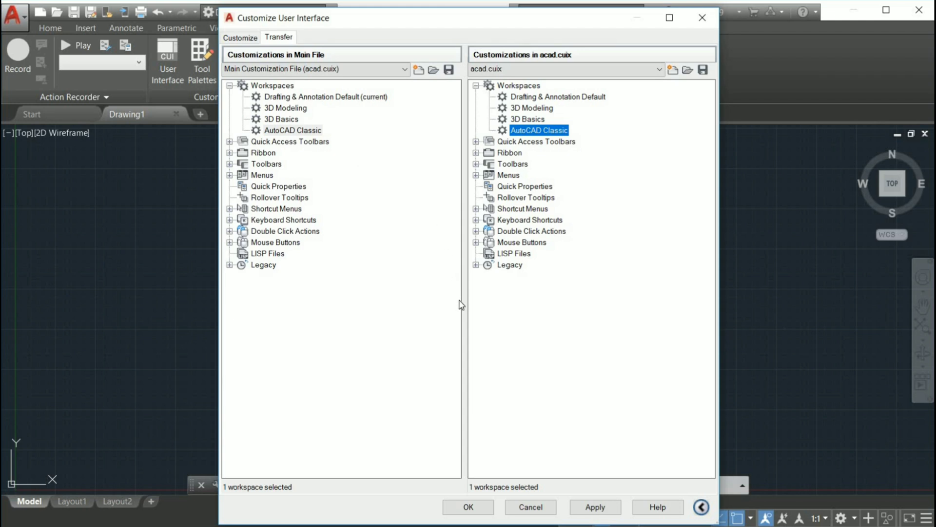
{"action": "left_click", "coordinate": [293, 131]}
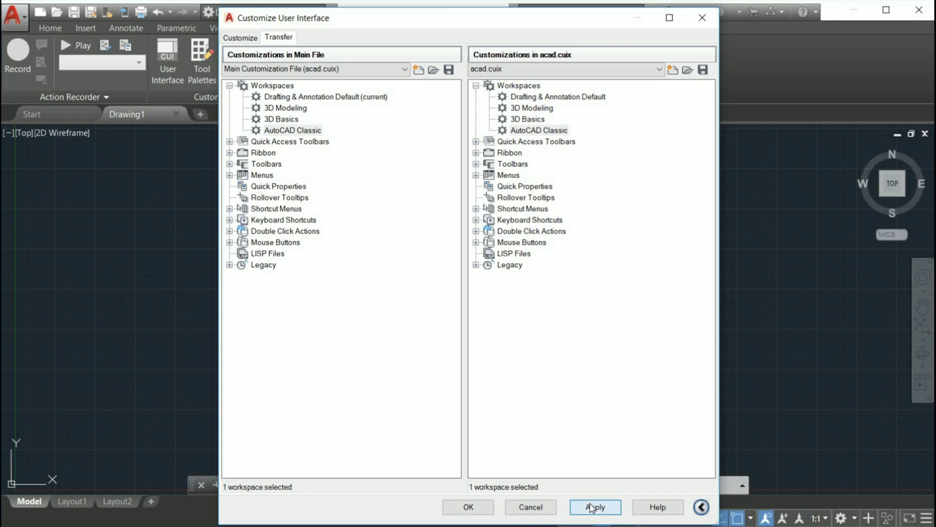
{"action": "left_click", "coordinate": [595, 521]}
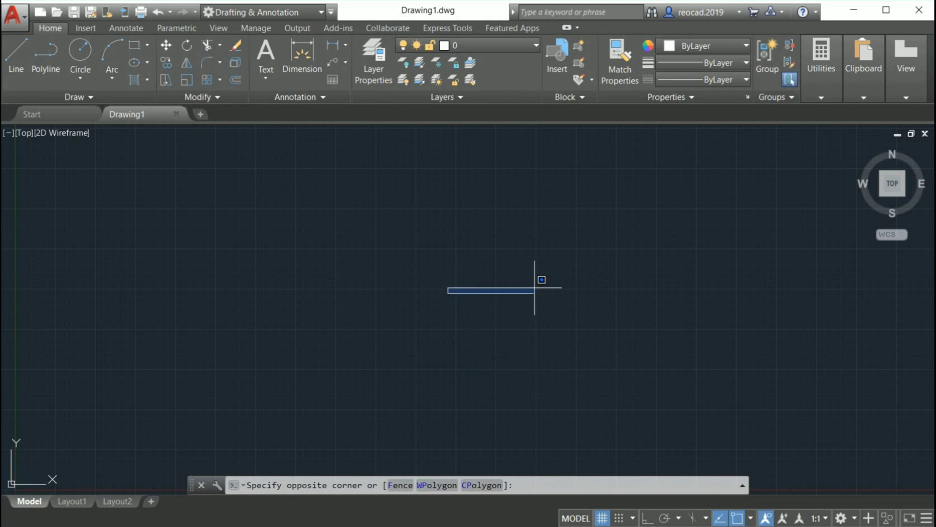
Make AutoCAD Classic the current workspace from the status-bar Workspace Switching gear
{"action": "left_click", "coordinate": [846, 517]}
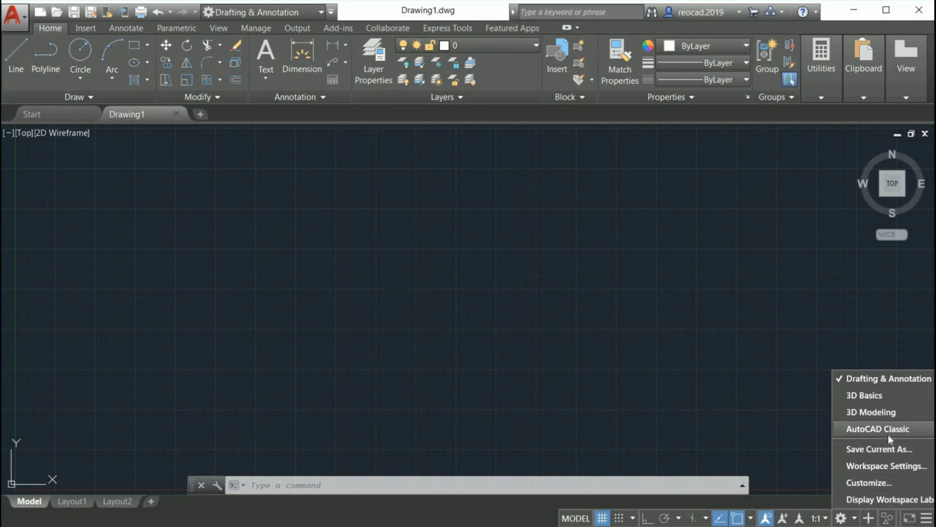
{"action": "left_click", "coordinate": [883, 429]}
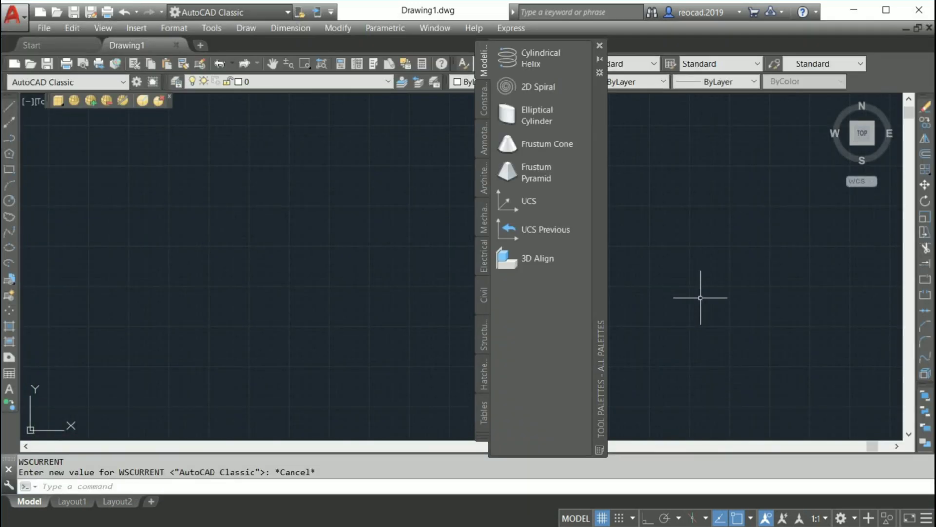
{"action": "mouse_move", "coordinate": [683, 210]}
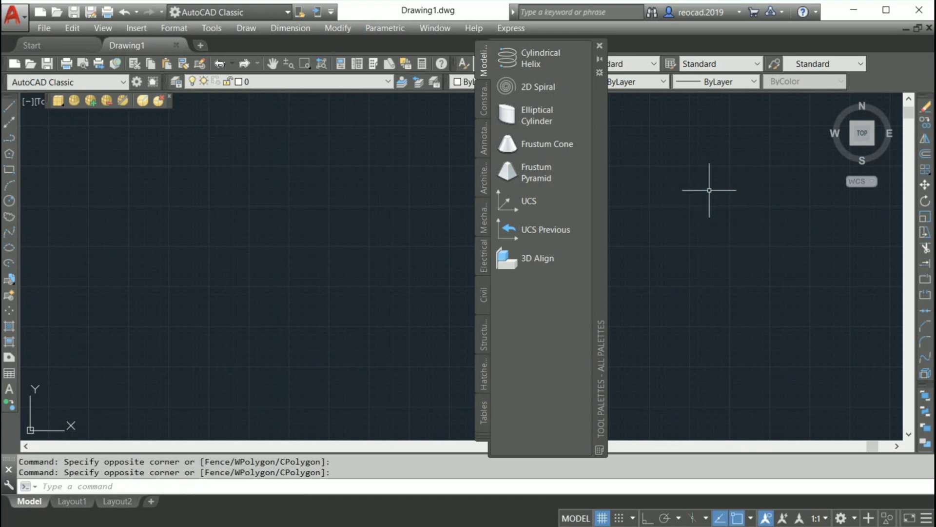
{"action": "mouse_move", "coordinate": [703, 185]}
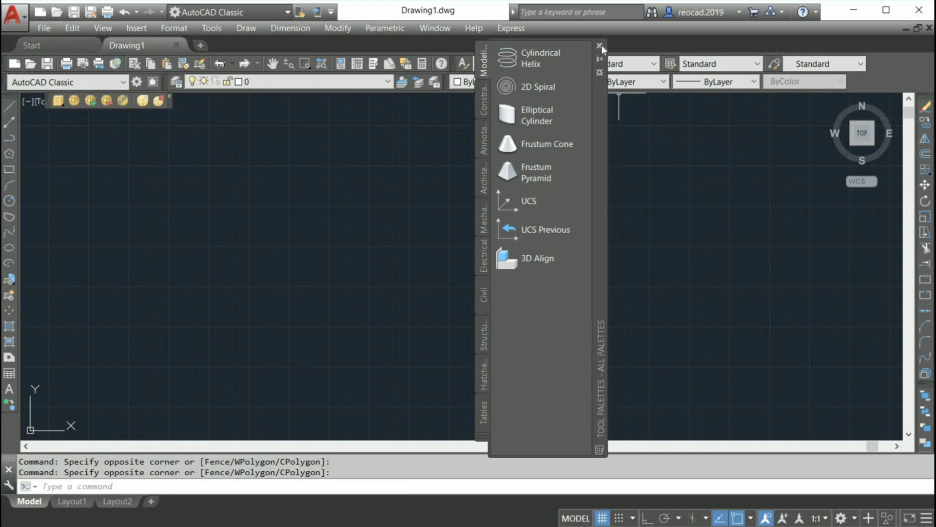
Close the Tool Palettes window, leaving the classic menus and toolbars
{"action": "left_click", "coordinate": [598, 45]}
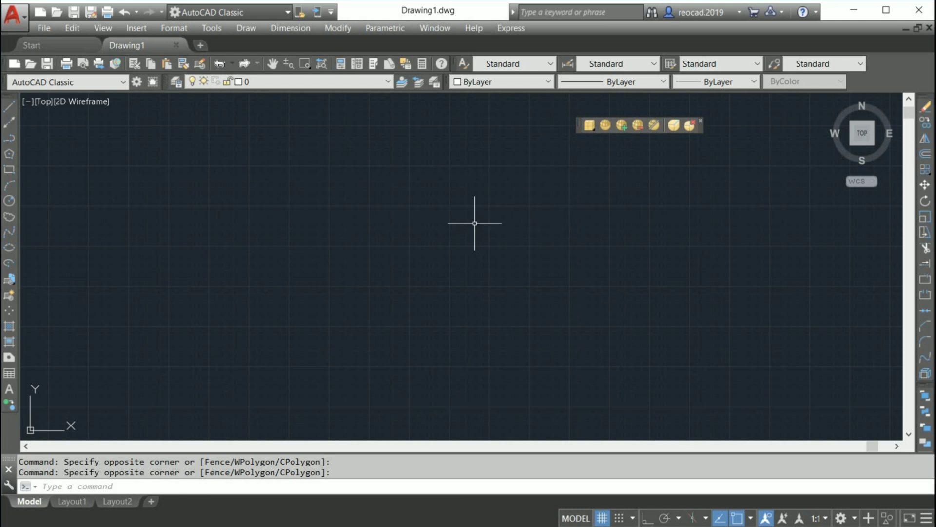
{"action": "mouse_move", "coordinate": [236, 274]}
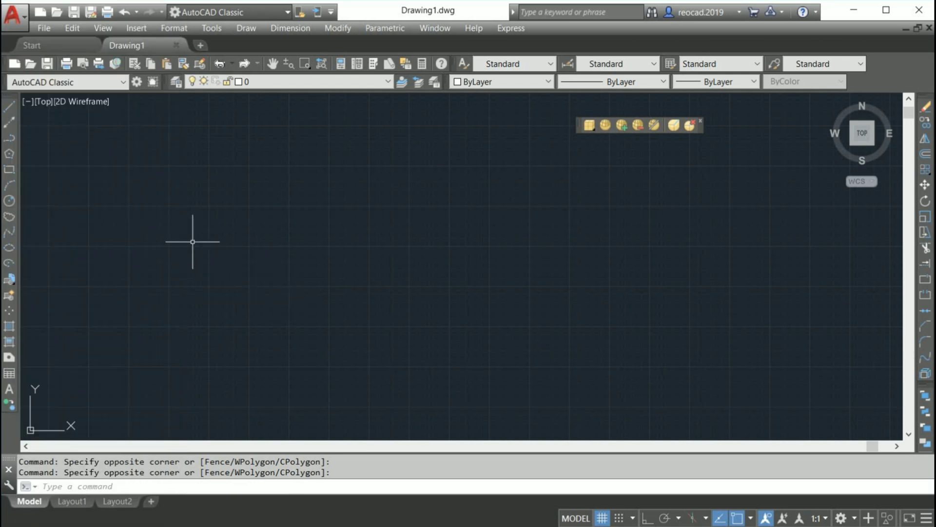
{"action": "mouse_move", "coordinate": [424, 180]}
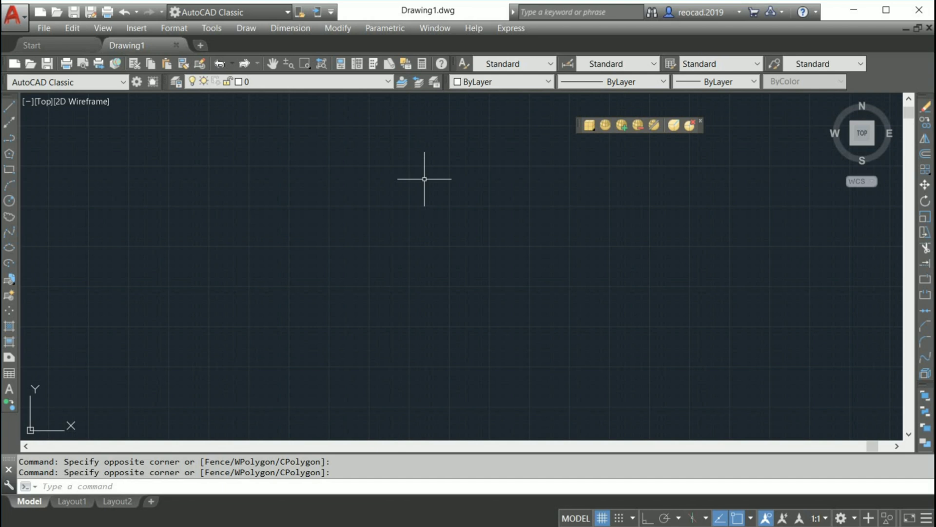
{"action": "mouse_move", "coordinate": [541, 192]}
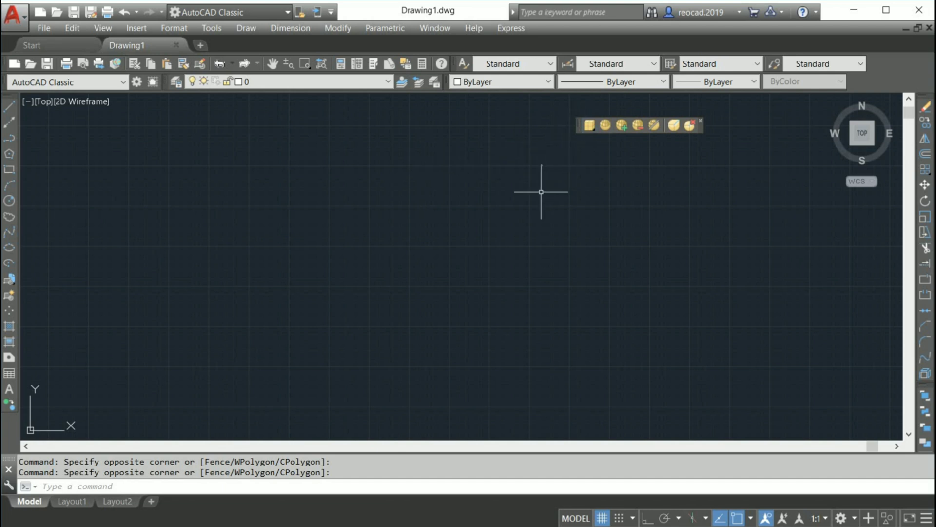
{"action": "mouse_move", "coordinate": [535, 213]}
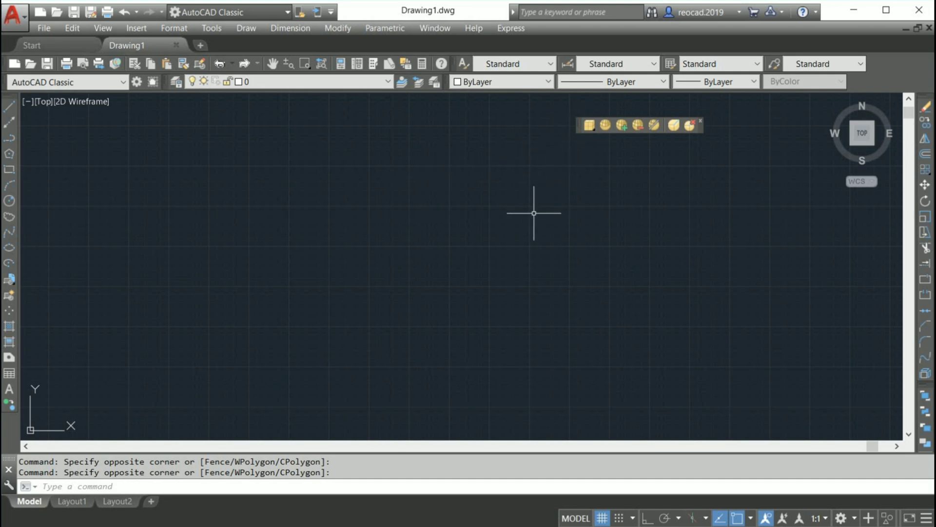